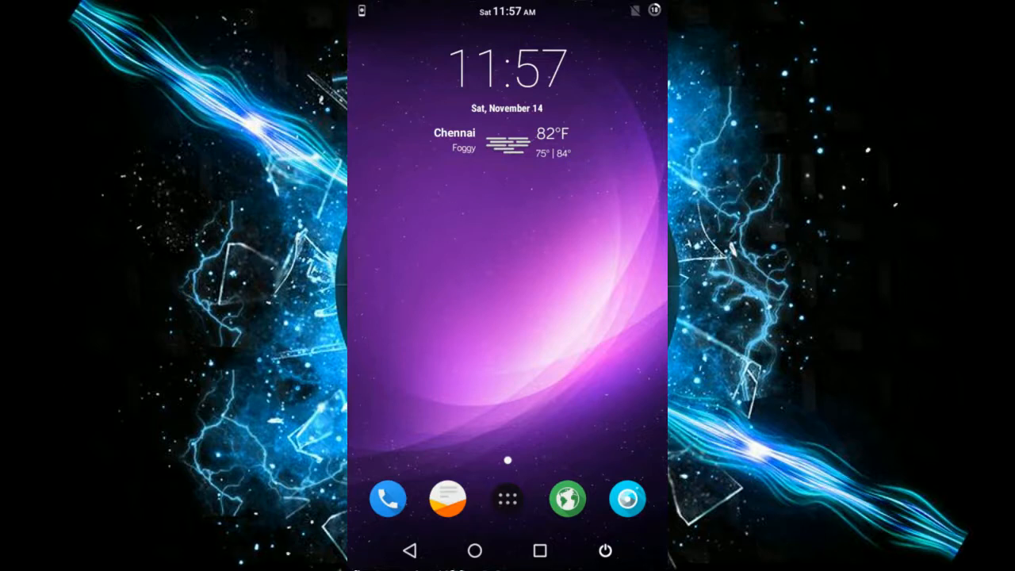
Step: Return to the home screen and launch Dual Boot Patcher from the app drawer
{"action": "left_click", "coordinate": [508, 499]}
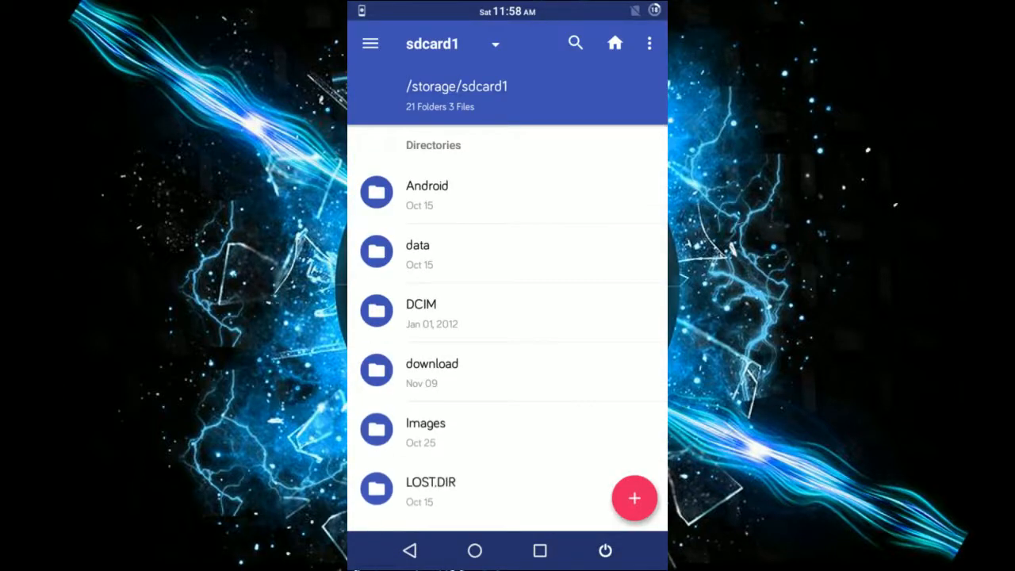
{"action": "scroll", "scroll_direction": "down", "scroll_amount": 3}
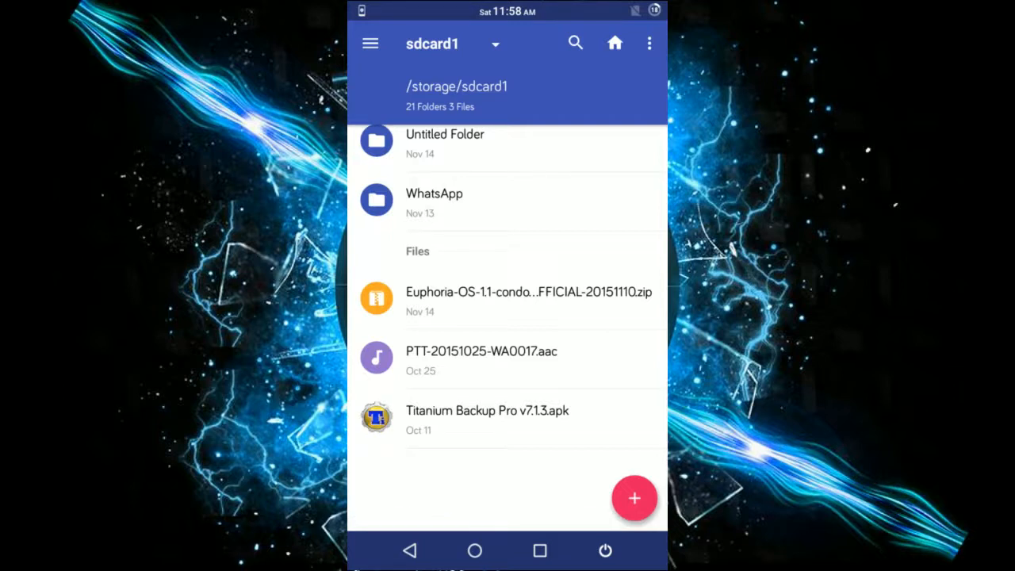
{"action": "left_click", "coordinate": [475, 550]}
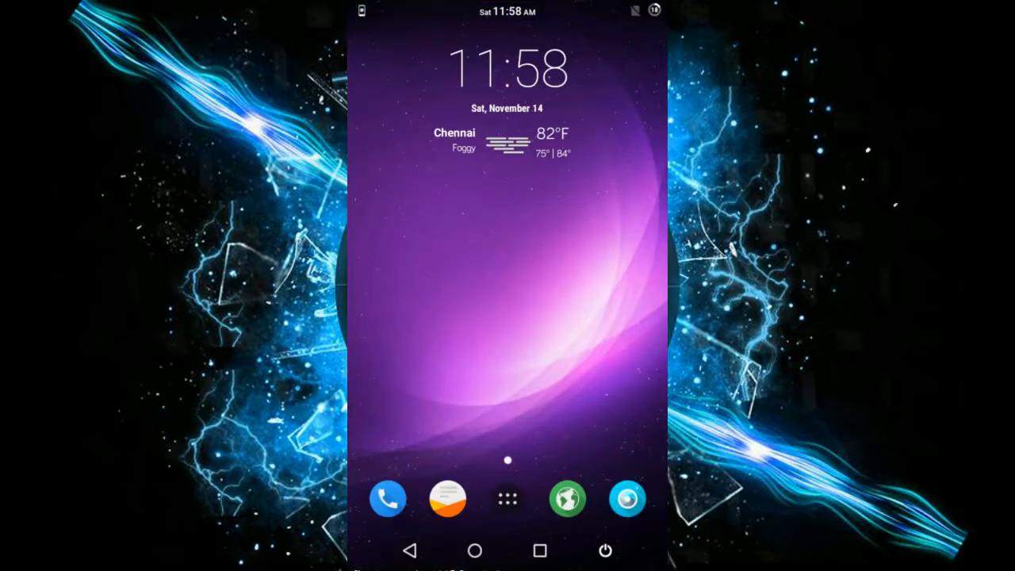
{"action": "left_click", "coordinate": [508, 499]}
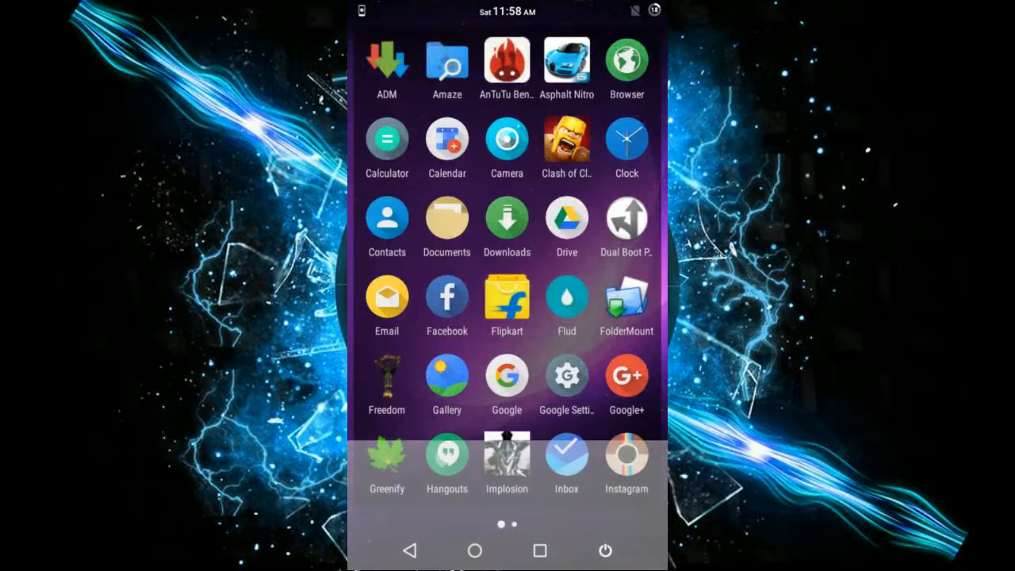
{"action": "left_click", "coordinate": [626, 219]}
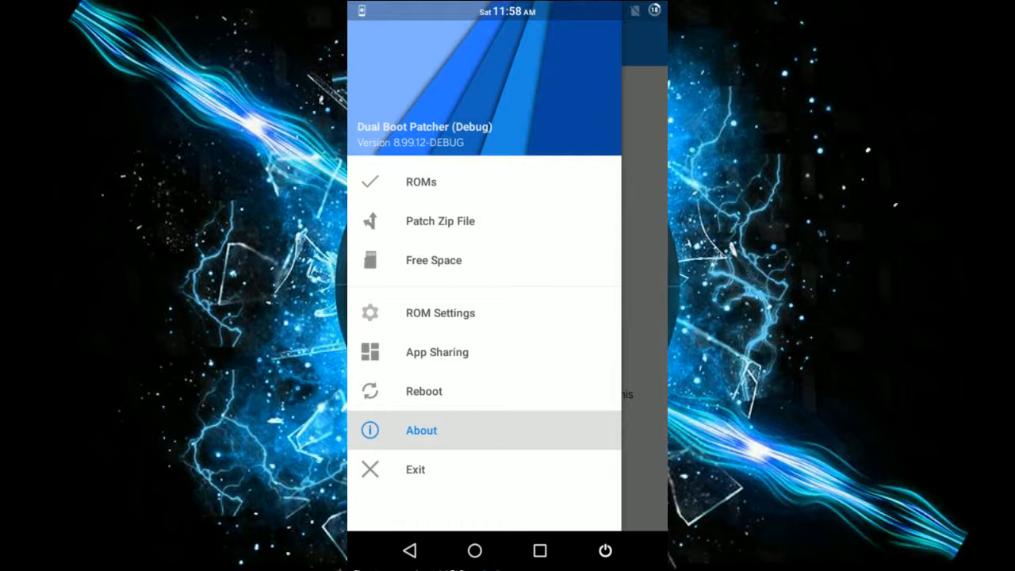
Step: Open the ROMs list, allow root access, answer the kernel mismatch prompt, and reopen the drawer
{"action": "left_click", "coordinate": [421, 181]}
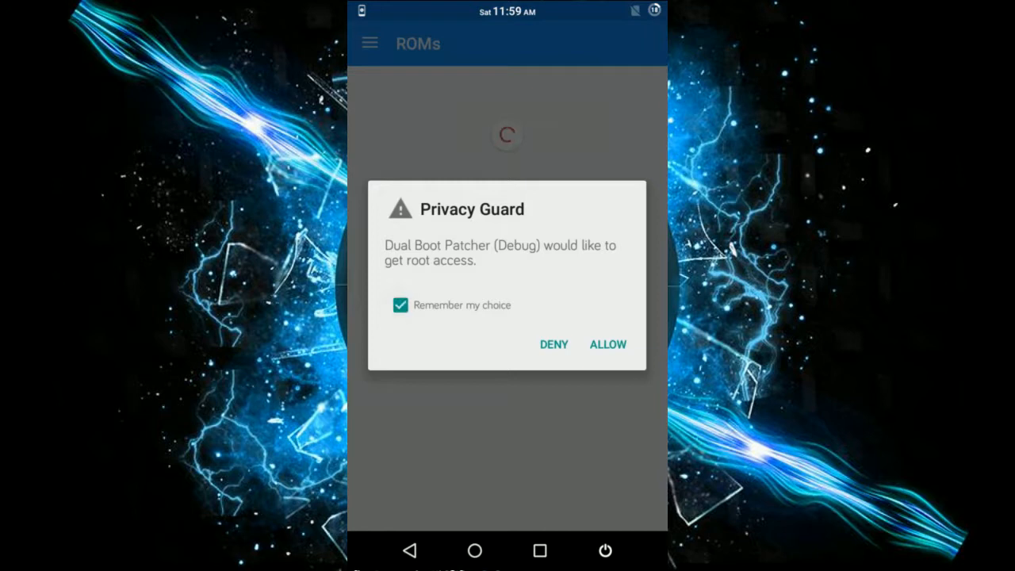
{"action": "left_click", "coordinate": [607, 344]}
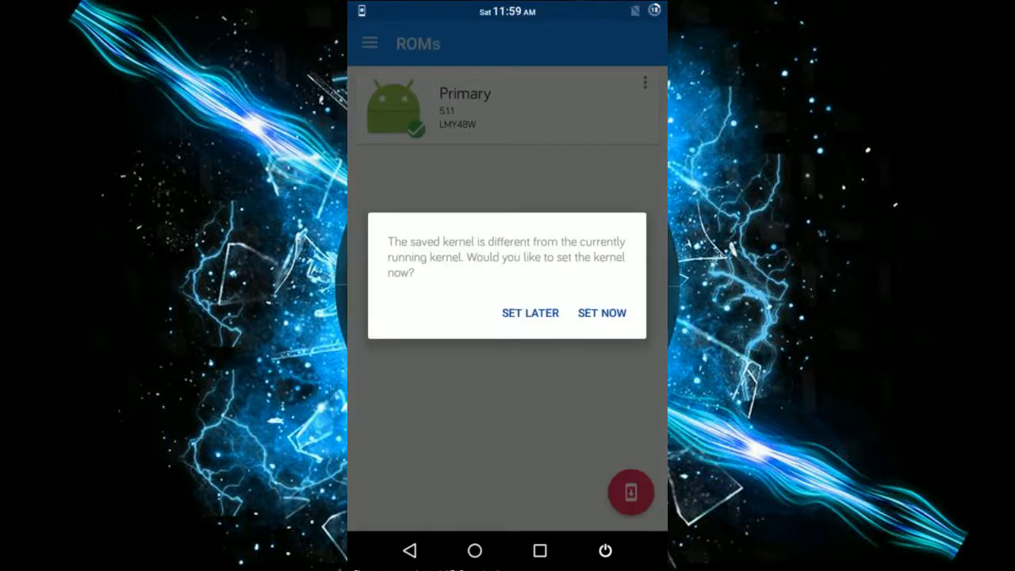
{"action": "left_click", "coordinate": [602, 313]}
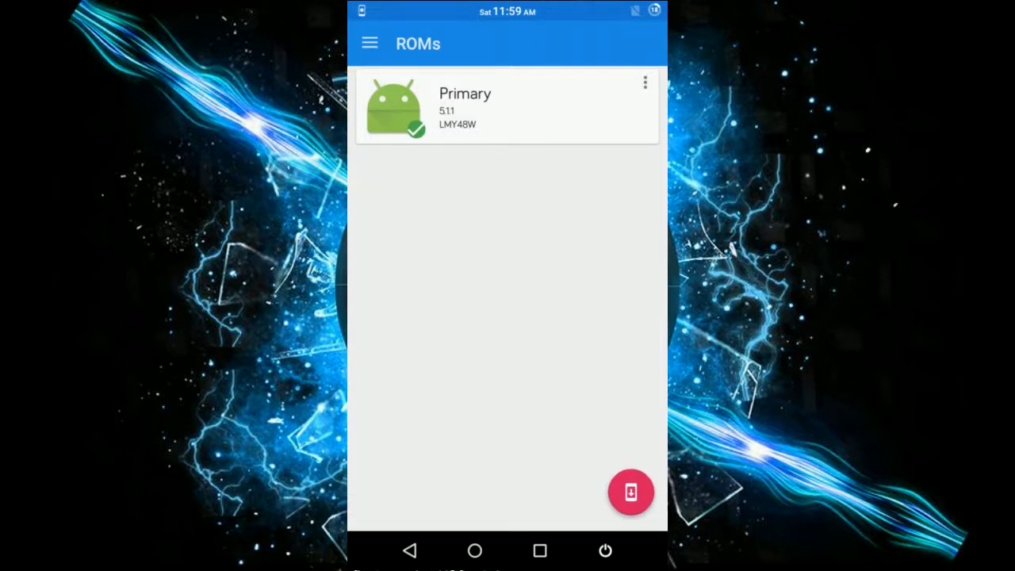
{"action": "left_click", "coordinate": [646, 82]}
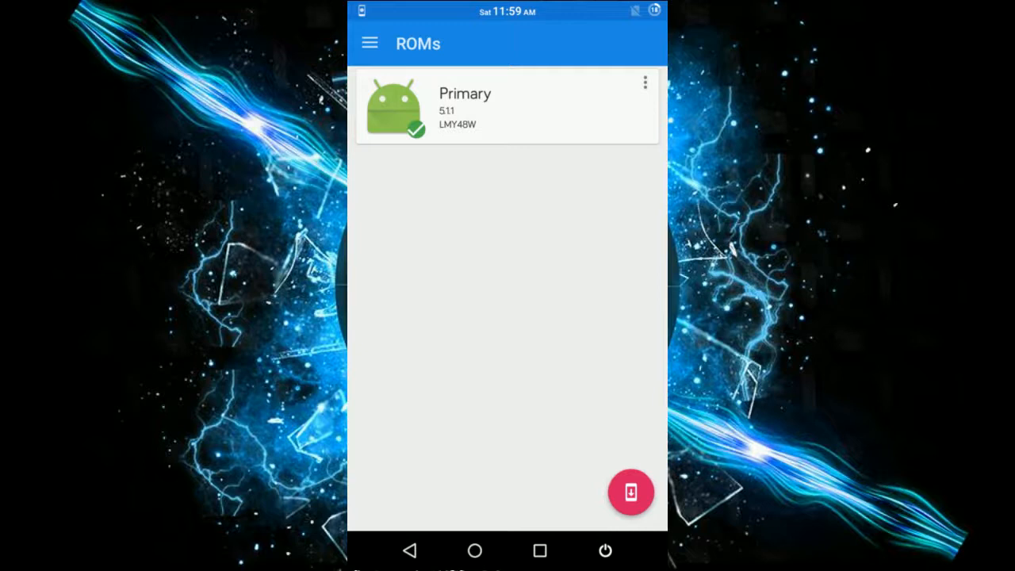
{"action": "left_click", "coordinate": [369, 43]}
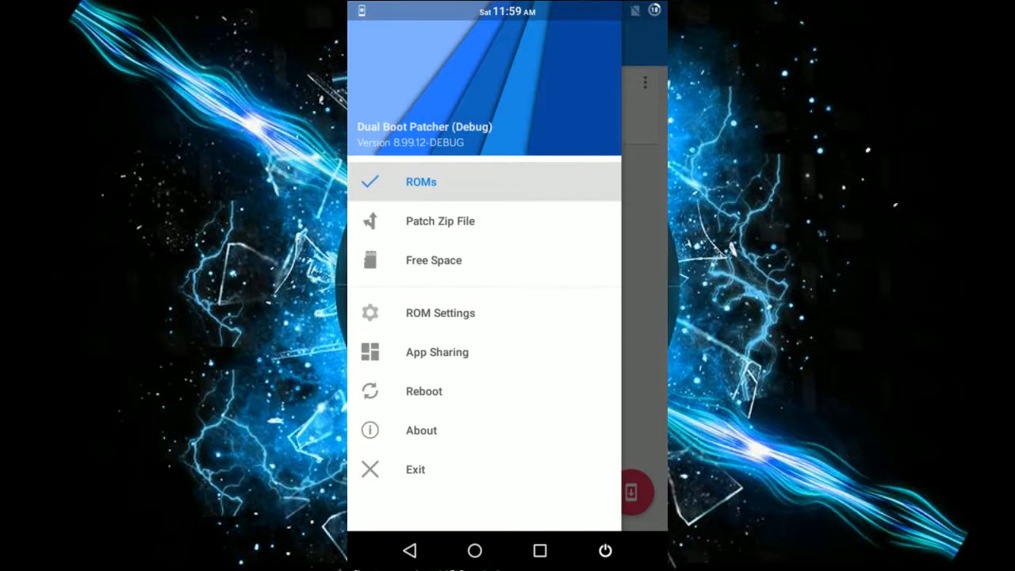
Step: On Patch Zip File, keep condor (Motorola Moto E) and choose the Extsd slot partition configuration
{"action": "left_click", "coordinate": [440, 220]}
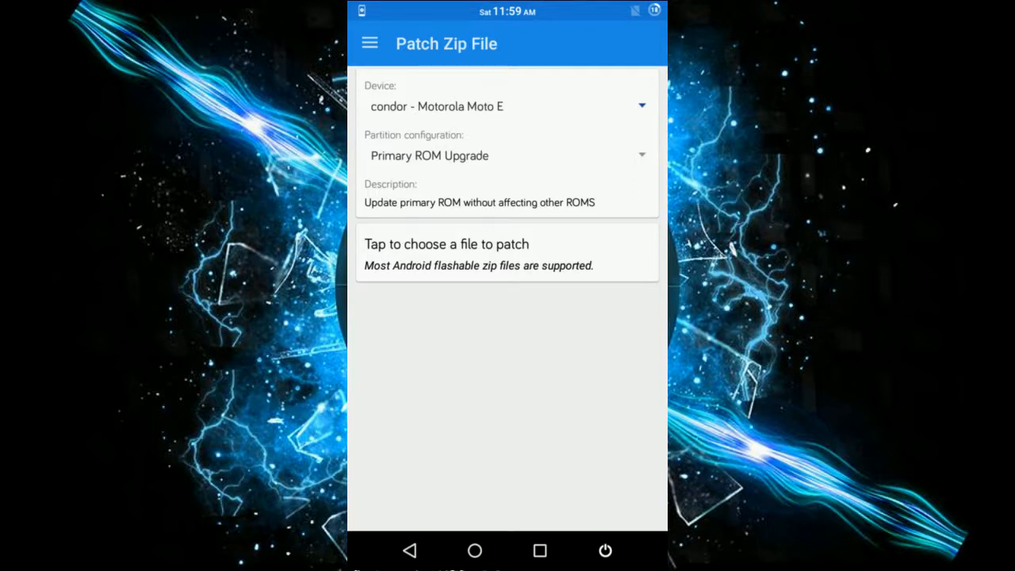
{"action": "left_click", "coordinate": [508, 106]}
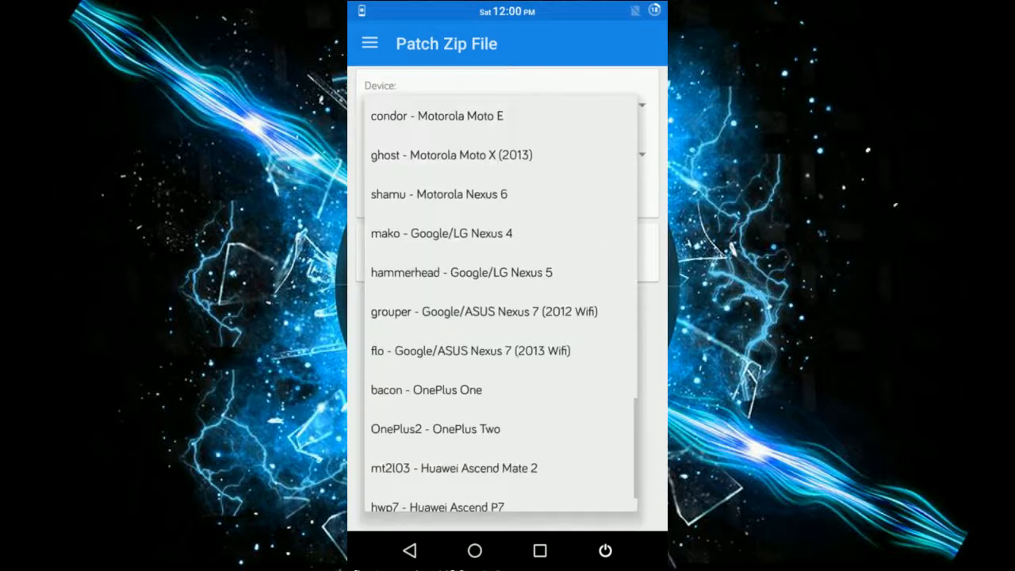
{"action": "left_click", "coordinate": [436, 115]}
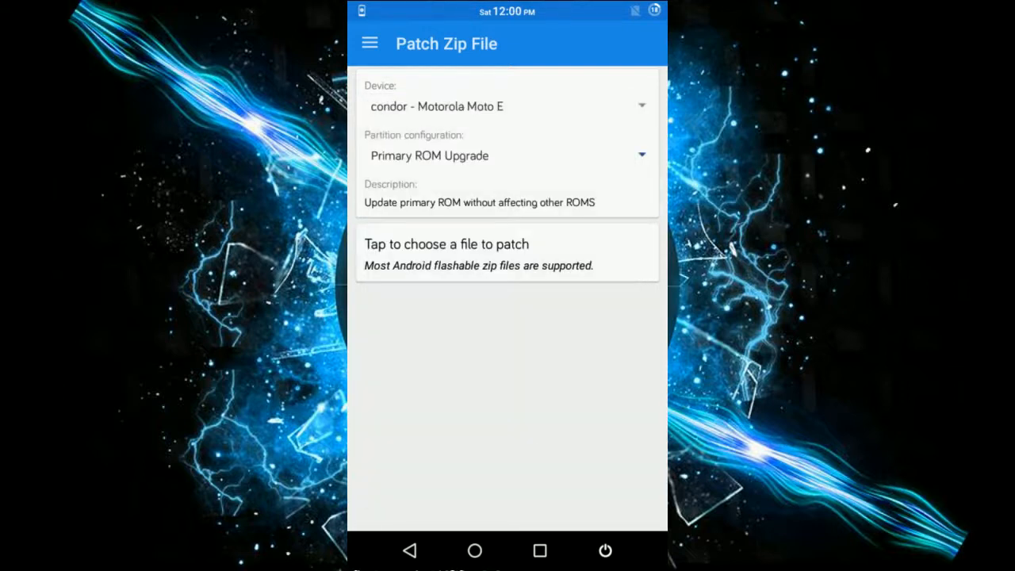
{"action": "left_click", "coordinate": [507, 156]}
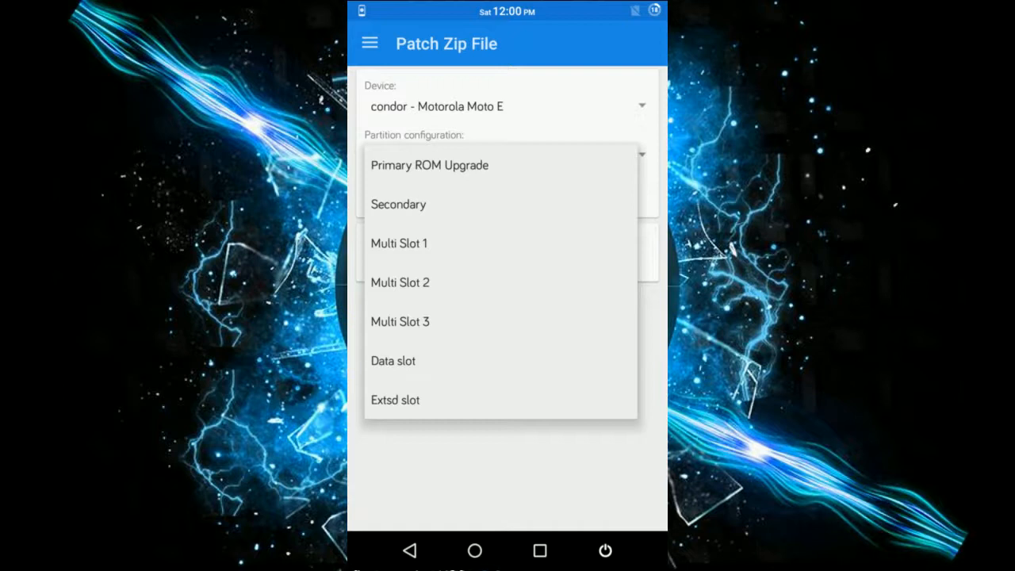
{"action": "left_click", "coordinate": [395, 400]}
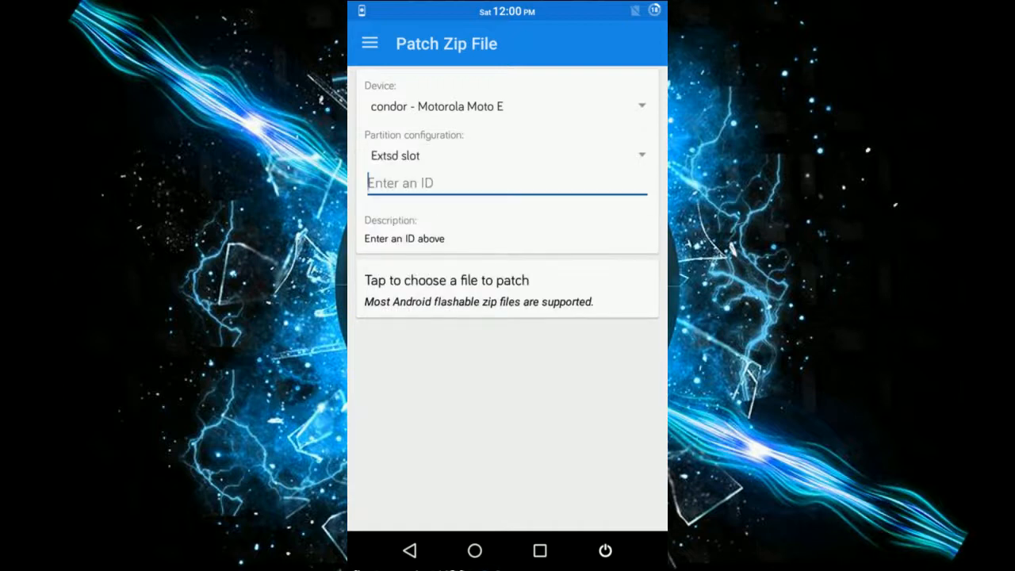
Step: Enter slot ID 'euphoriaos' and pick the Euphoria-OS zip through Amaze
{"action": "left_click", "coordinate": [506, 182]}
{"action": "type", "text": "euphoria"}
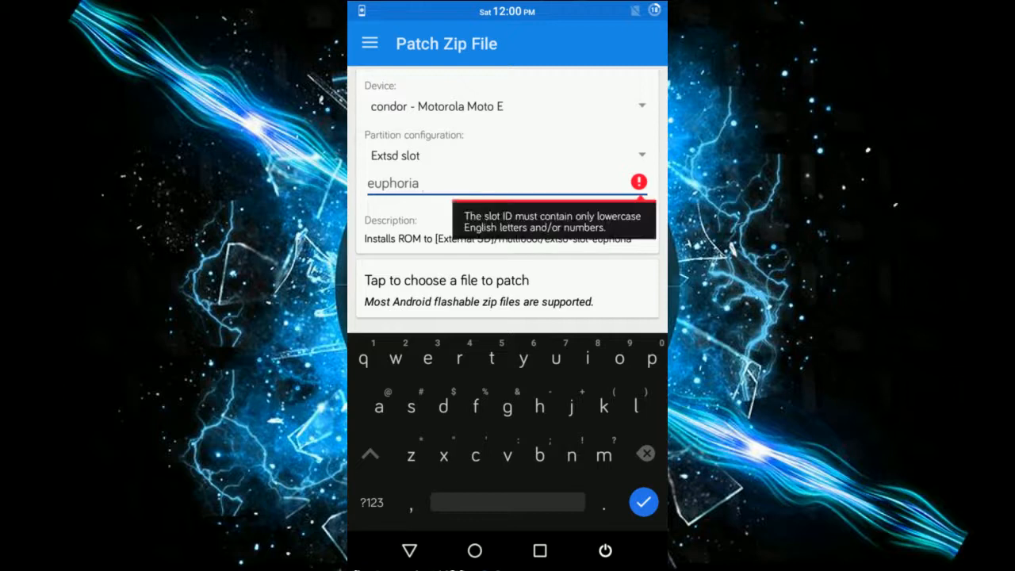
{"action": "type", "text": "o"}
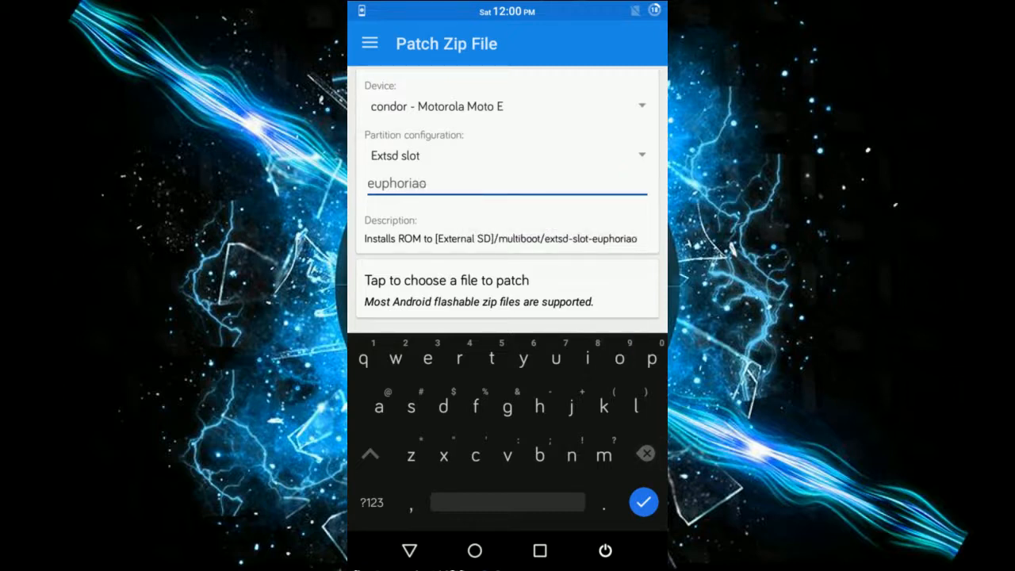
{"action": "type", "text": "OS"}
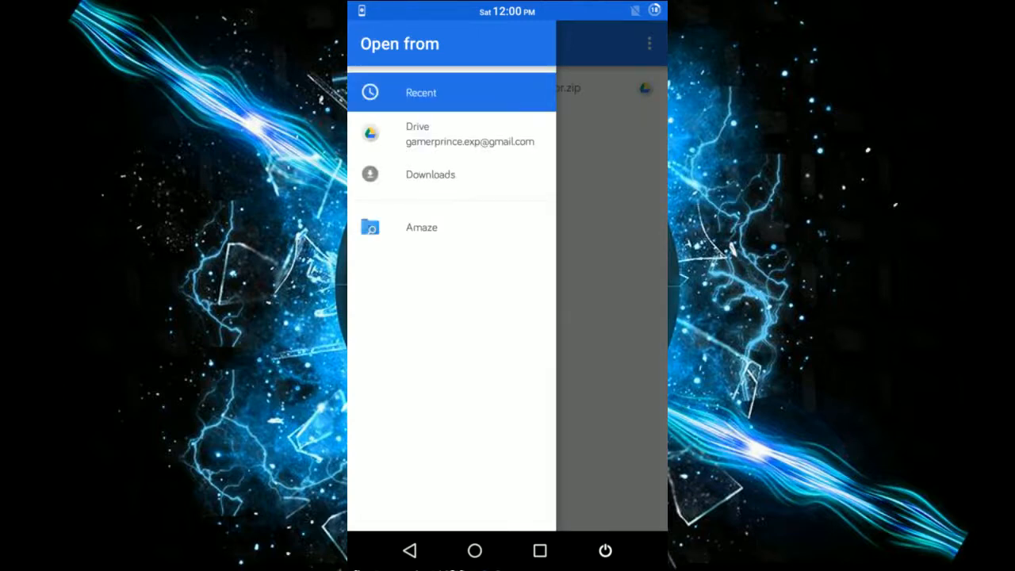
{"action": "left_click", "coordinate": [421, 227]}
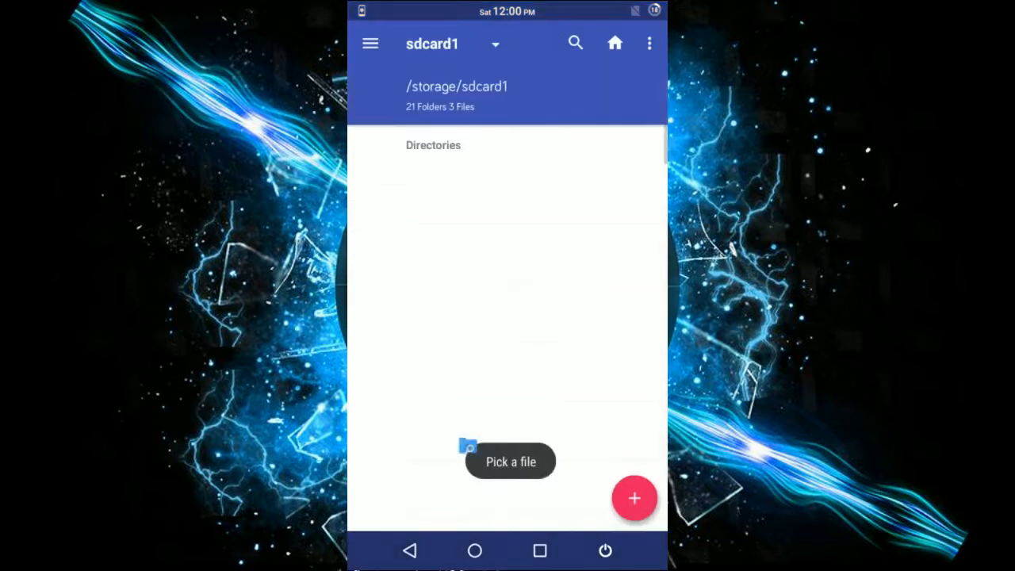
{"action": "scroll", "scroll_direction": "up", "scroll_amount": 3}
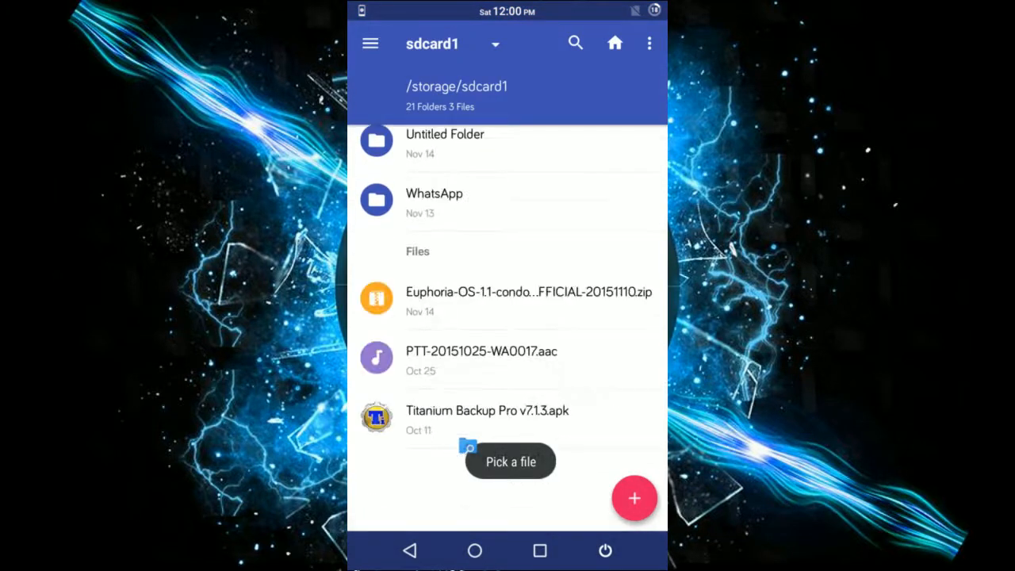
{"action": "left_click", "coordinate": [528, 298]}
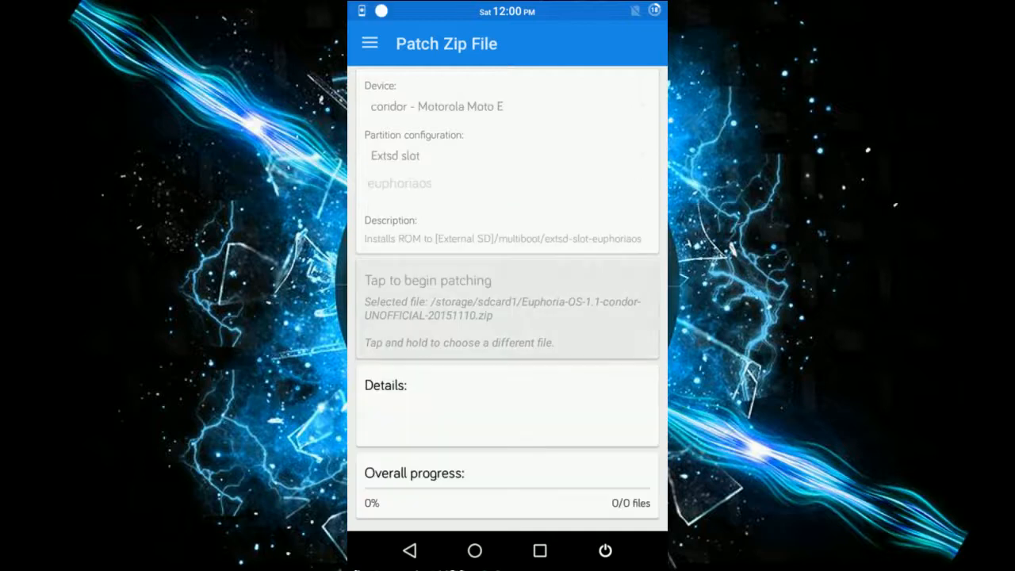
Step: Start patching the Euphoria OS zip for the Extsd slot
{"action": "left_click", "coordinate": [507, 309]}
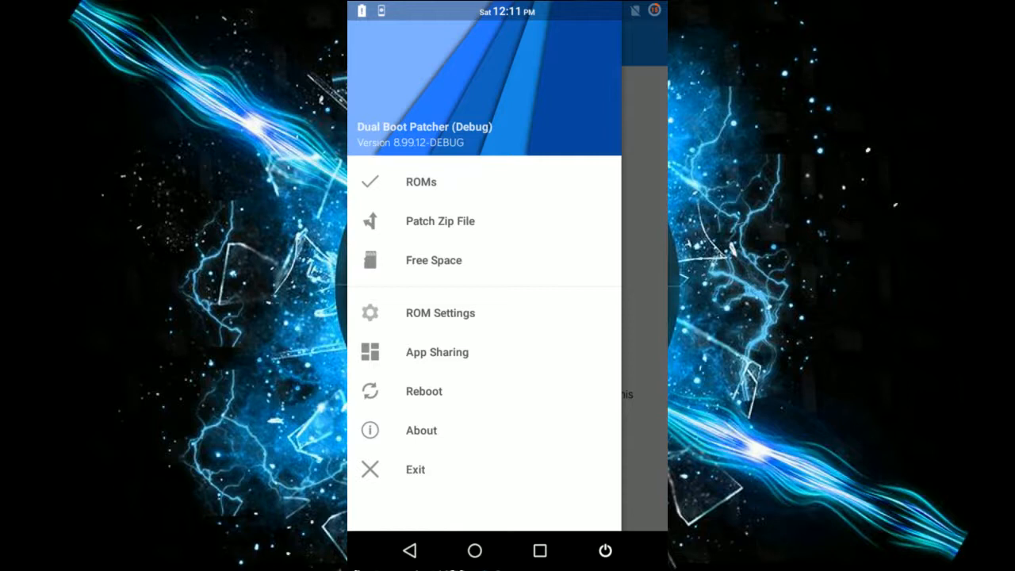
Step: Review the ROM Settings, then return to the phone's home screen
{"action": "left_click", "coordinate": [440, 312]}
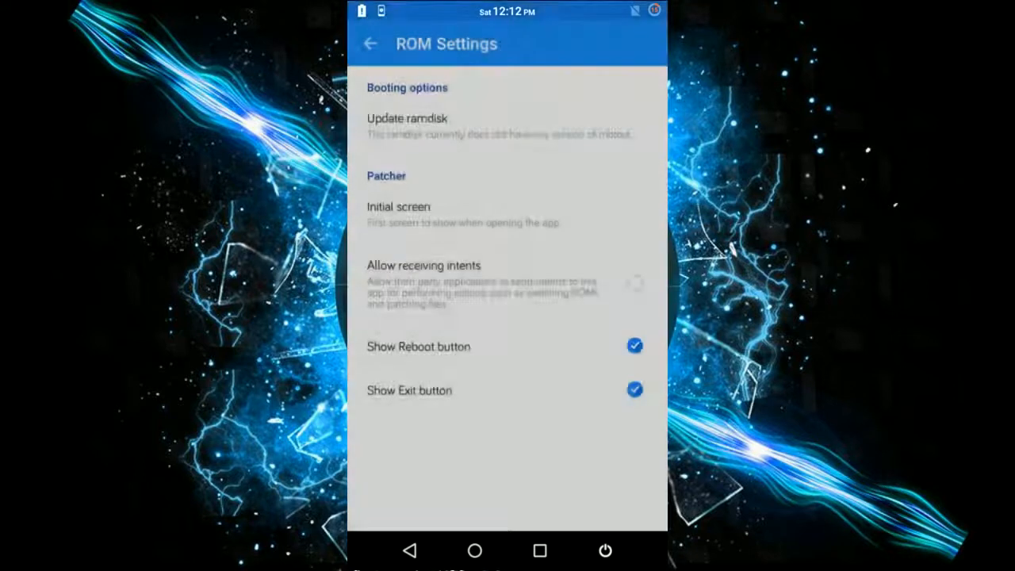
{"action": "left_click", "coordinate": [407, 118]}
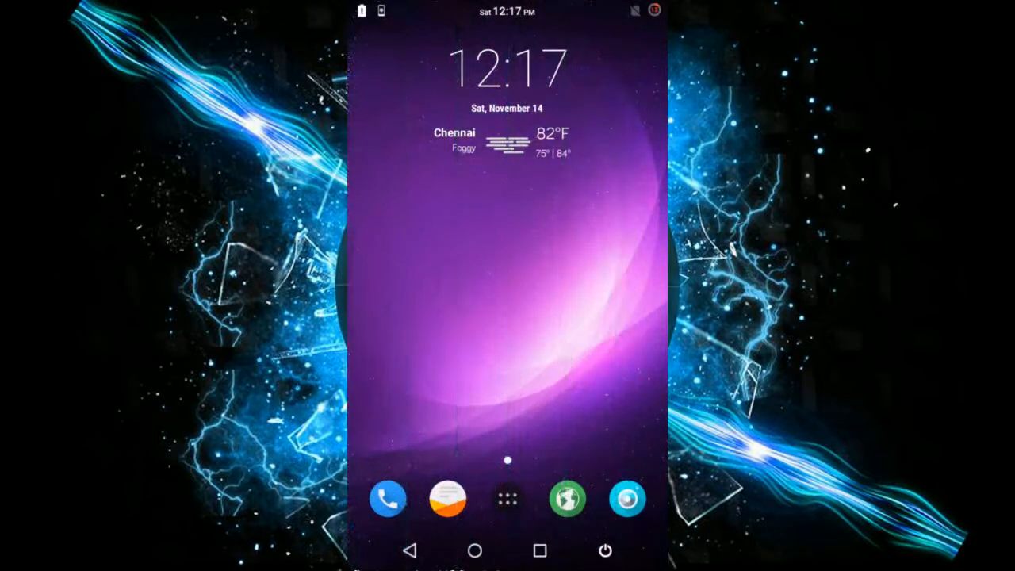
Step: Relaunch Dual Boot Patcher from the launcher's app grid
{"action": "left_click", "coordinate": [508, 499]}
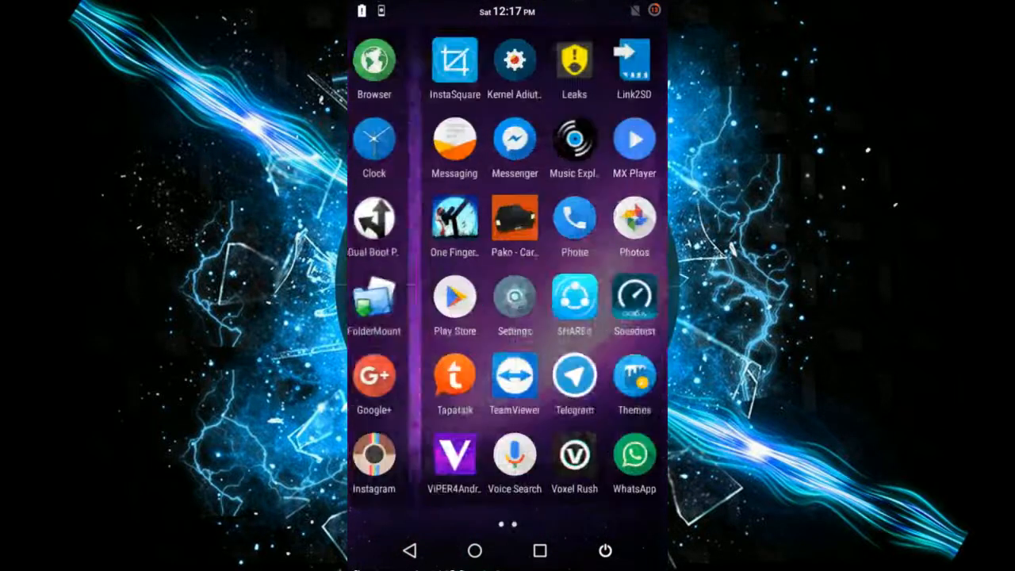
{"action": "scroll", "scroll_direction": "right", "scroll_amount": 3}
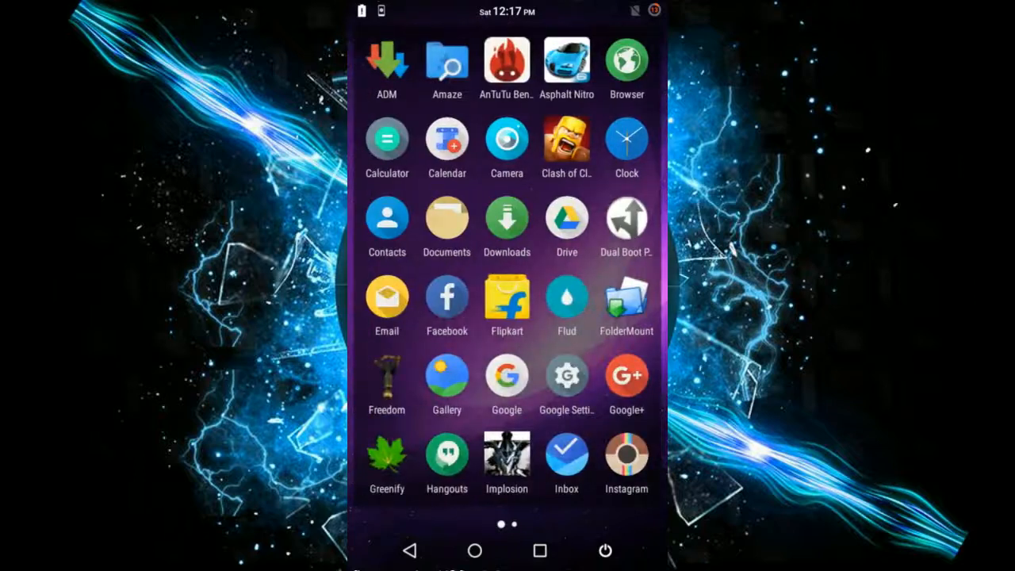
{"action": "left_click", "coordinate": [626, 218]}
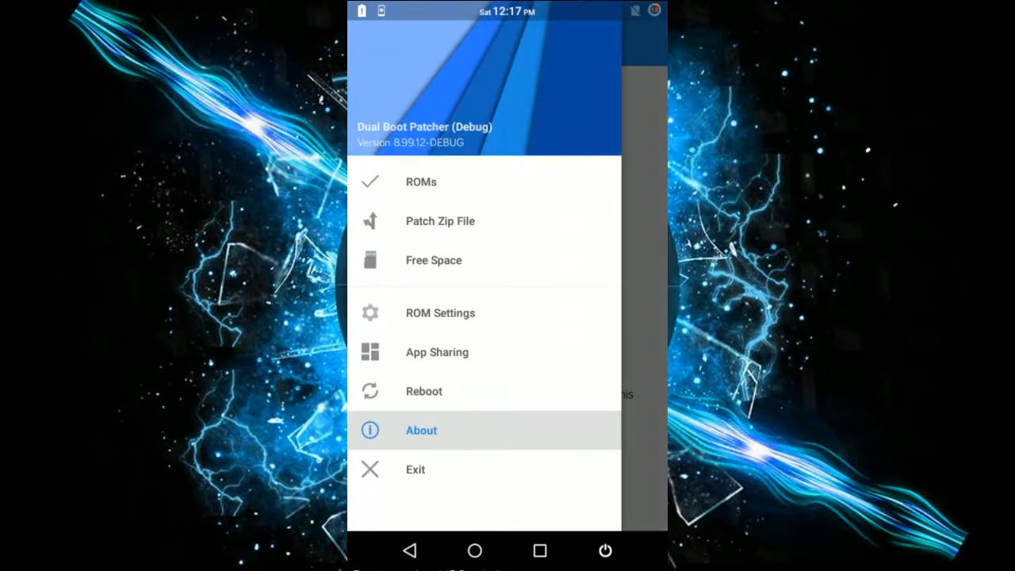
Step: Show the ROMs list and start flashing a new zip from /storage
{"action": "left_click", "coordinate": [422, 181]}
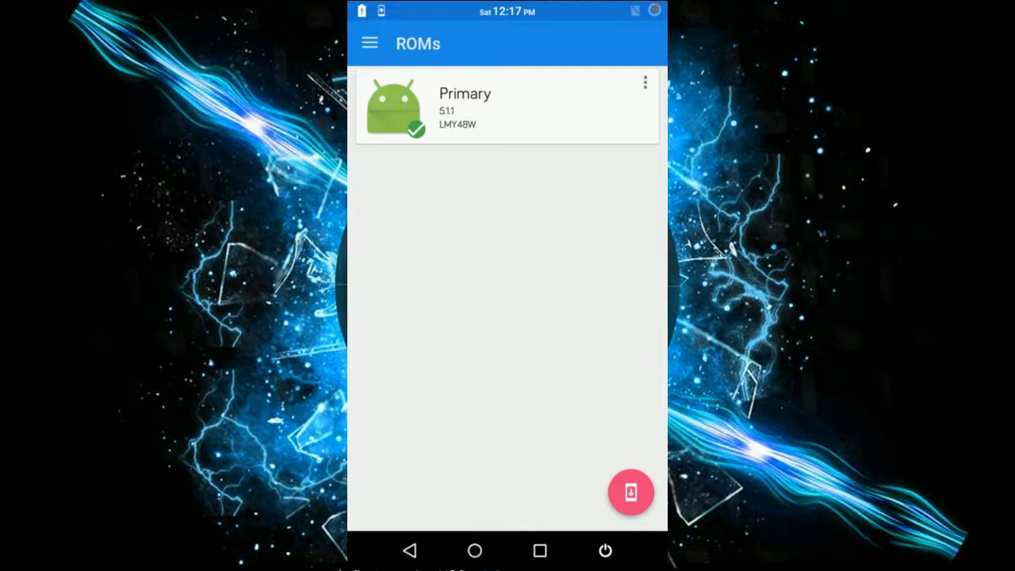
{"action": "left_click", "coordinate": [632, 491]}
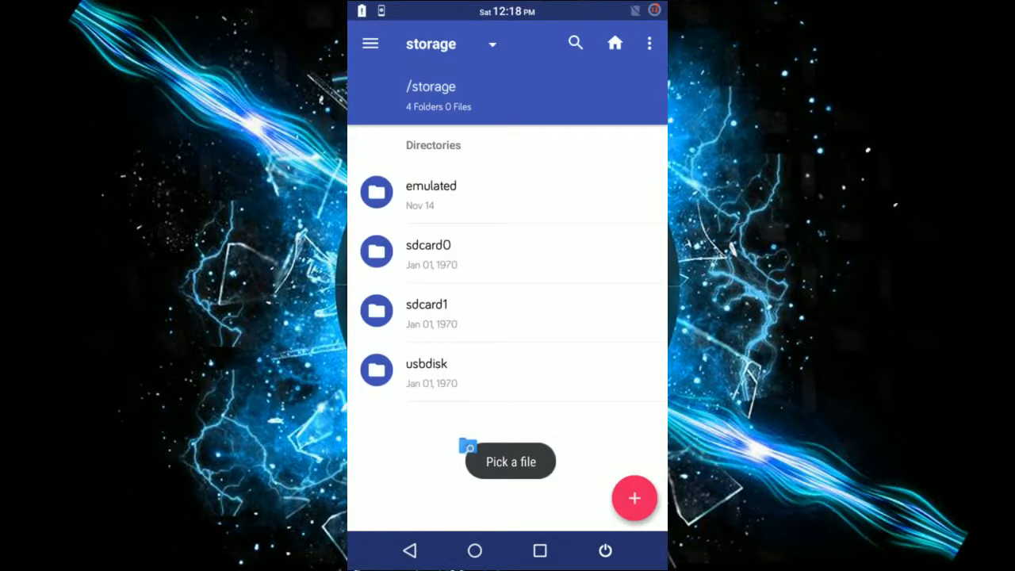
Step: From sdcard1, select the patched Euphoria OS zip ending in sd-slot-euphoriaos.zip
{"action": "left_click", "coordinate": [427, 304]}
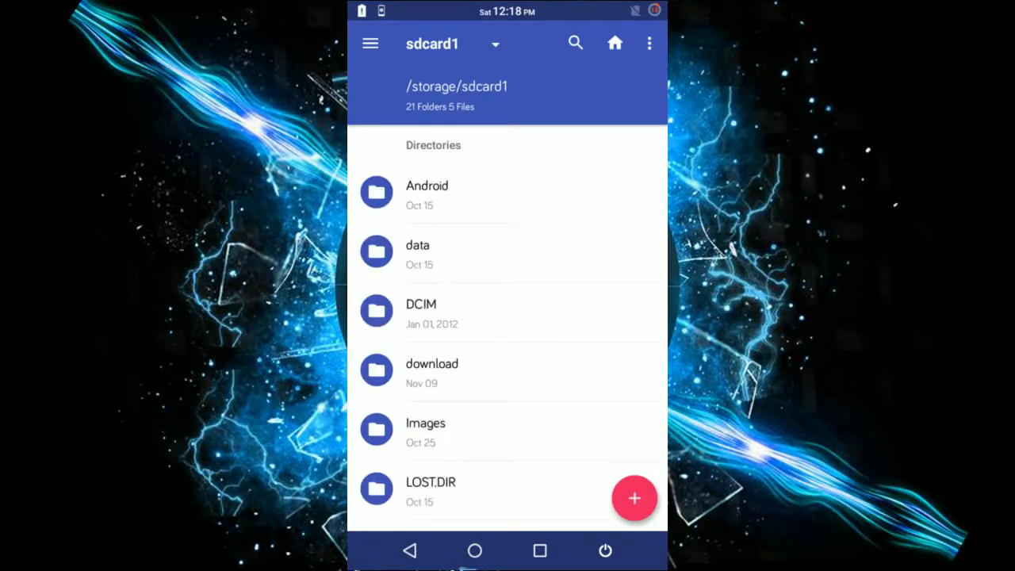
{"action": "scroll", "scroll_direction": "down", "scroll_amount": 3}
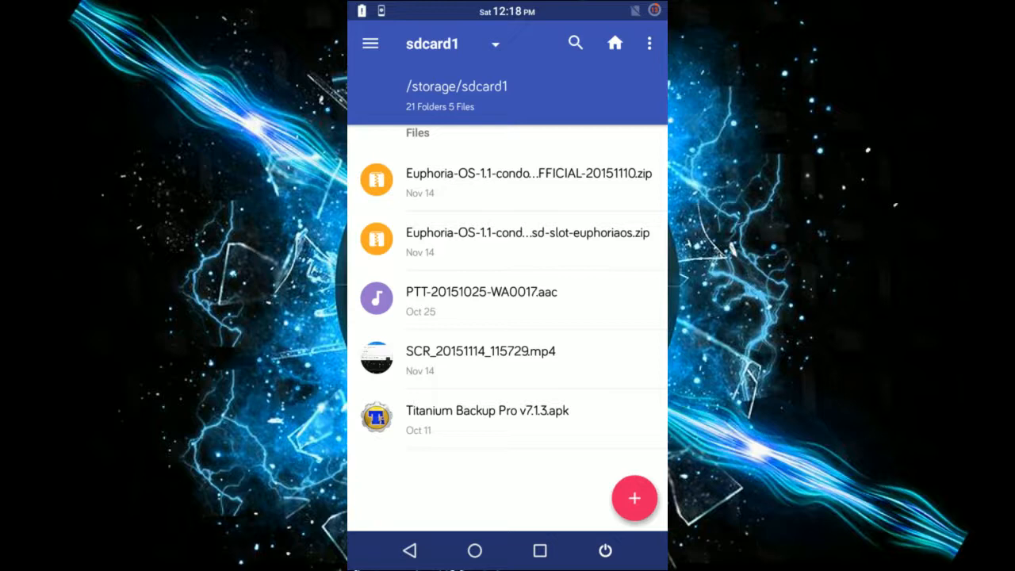
{"action": "scroll", "scroll_direction": "down", "scroll_amount": 3}
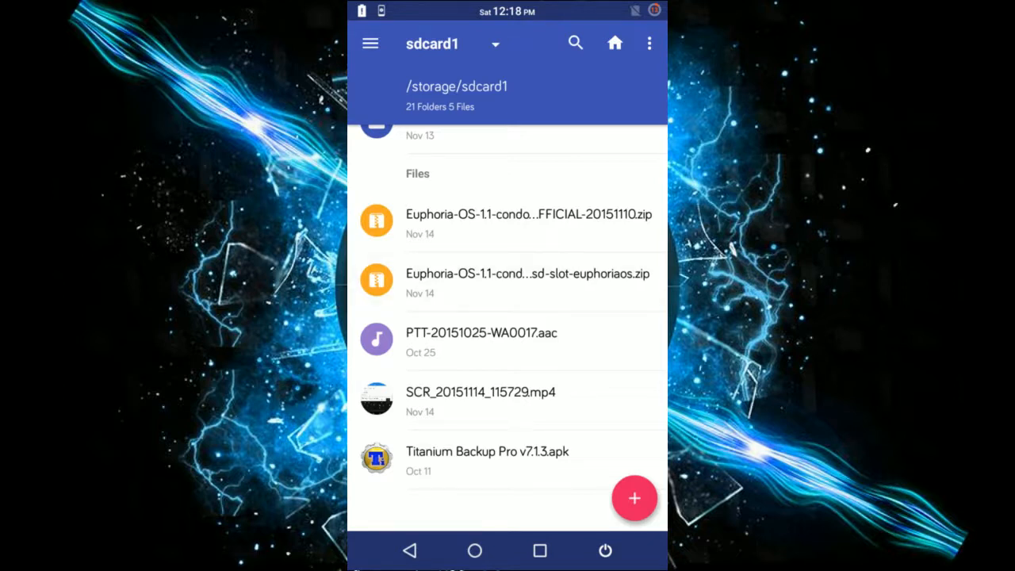
{"action": "left_click", "coordinate": [527, 274]}
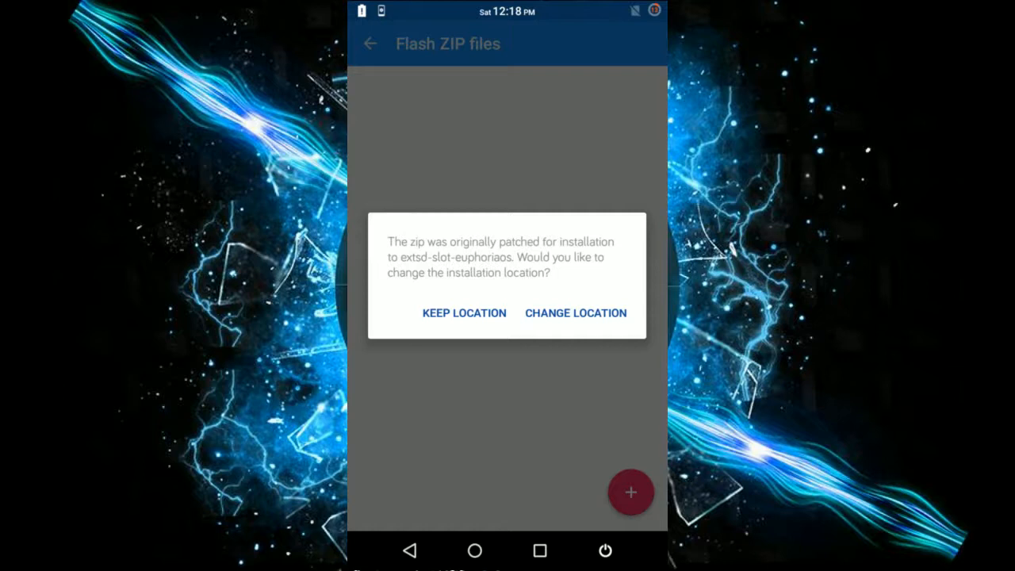
Step: Keep the extsd-slot-euphoriaos install location and flash the queued zip
{"action": "left_click", "coordinate": [464, 312]}
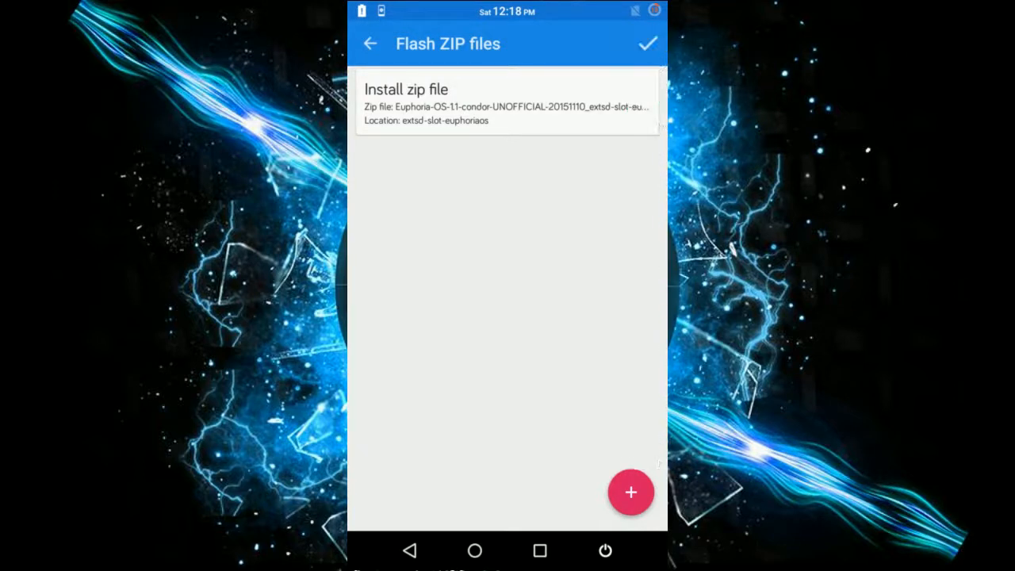
{"action": "left_click", "coordinate": [647, 43]}
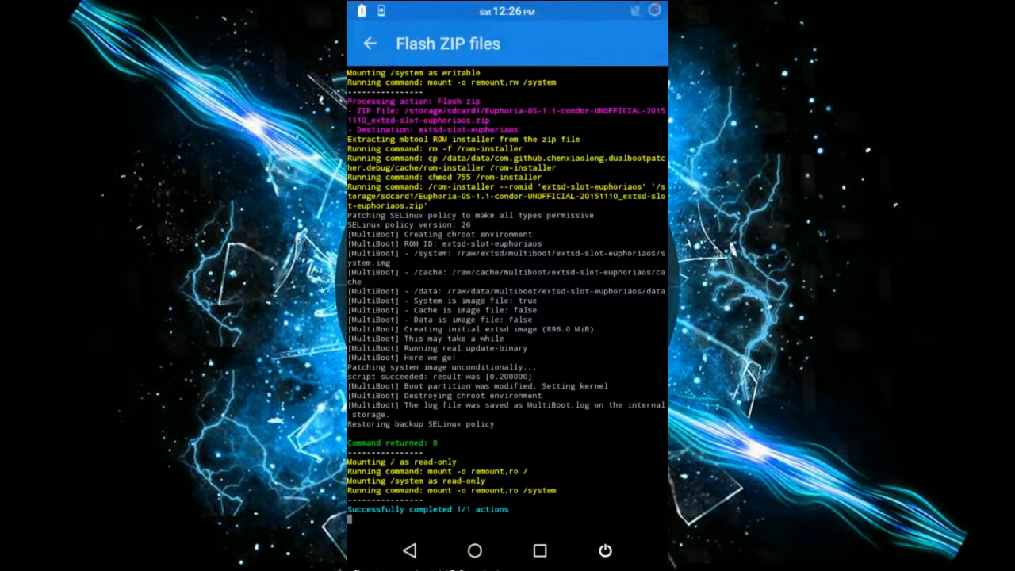
Step: Leave the finished flashing log reporting 1/1 actions completed
{"action": "left_click", "coordinate": [369, 43]}
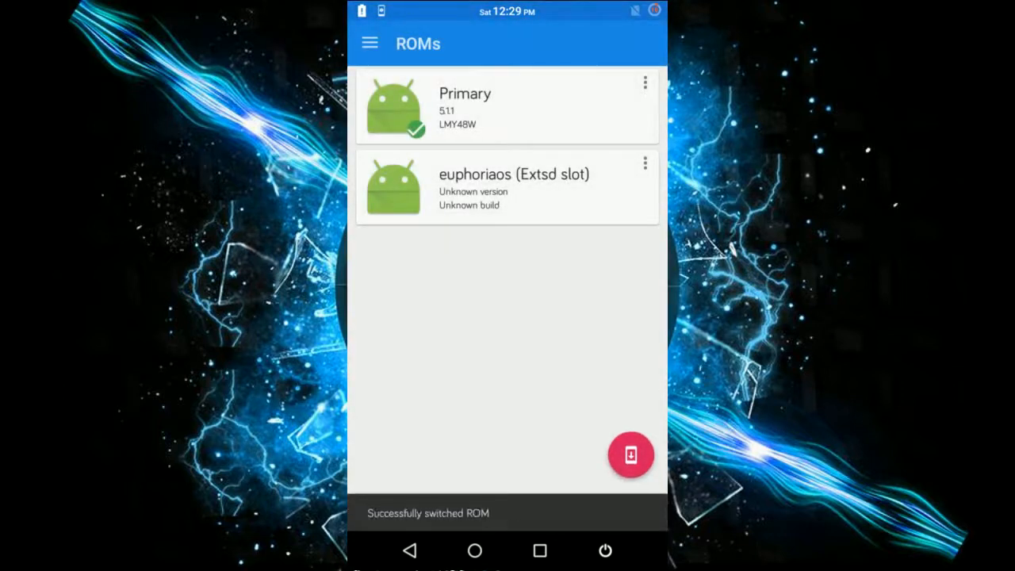
Step: Wipe the euphoriaos ROM's system, cache, data, Dalvik cache and MultiBoot files, accepting the experimental warning
{"action": "left_click", "coordinate": [645, 163]}
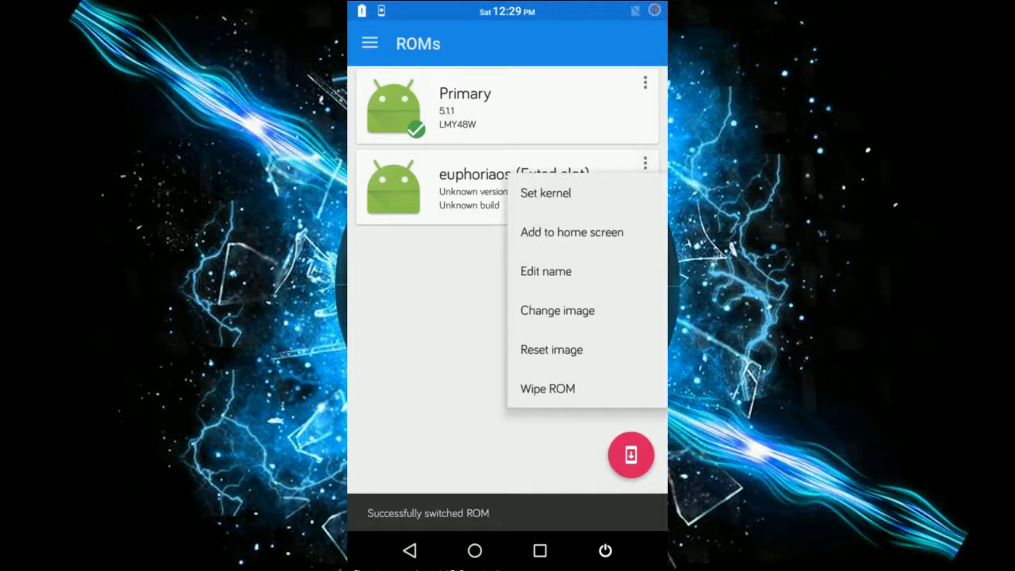
{"action": "left_click", "coordinate": [547, 389]}
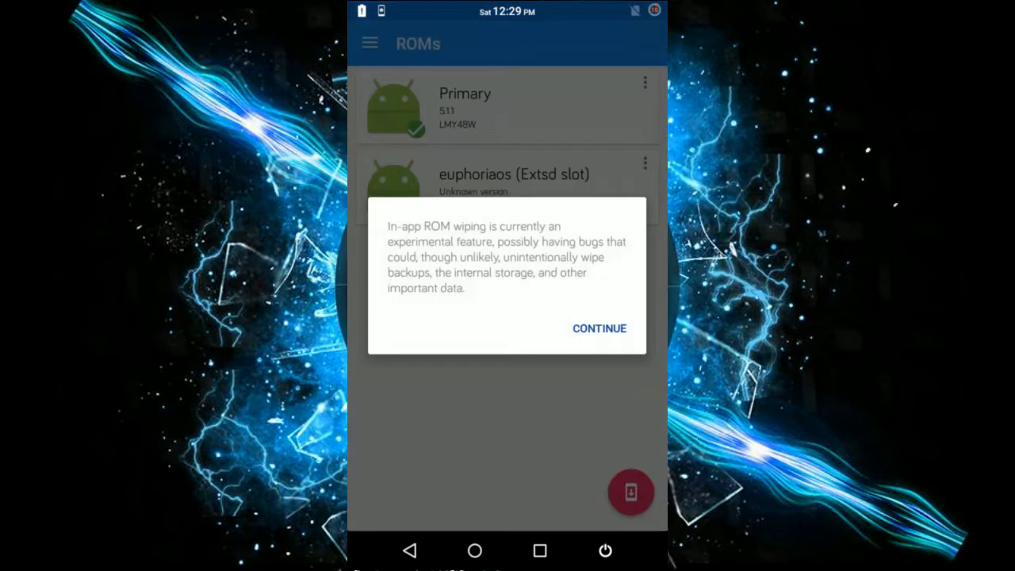
{"action": "left_click", "coordinate": [600, 328]}
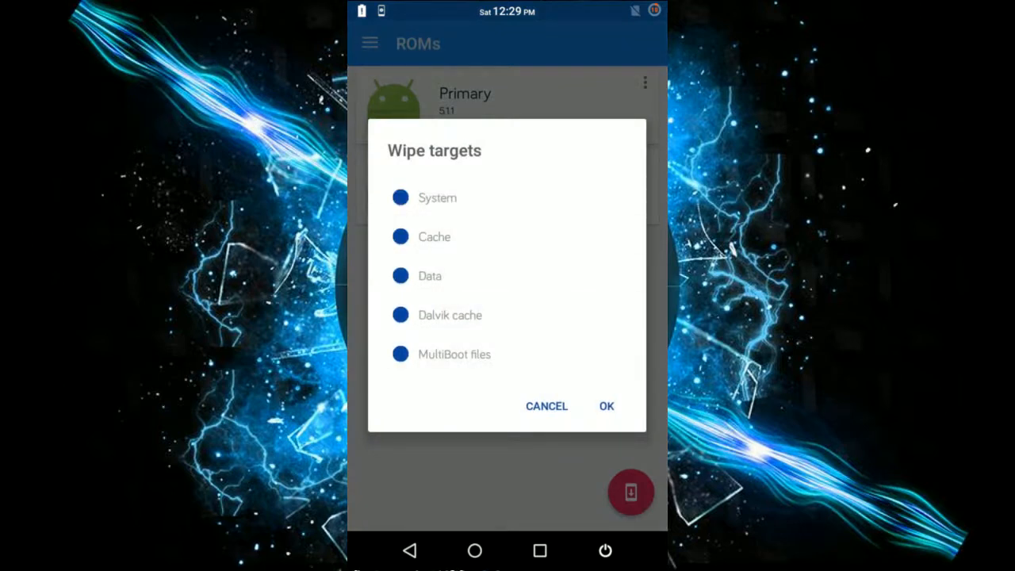
{"action": "left_click", "coordinate": [606, 406]}
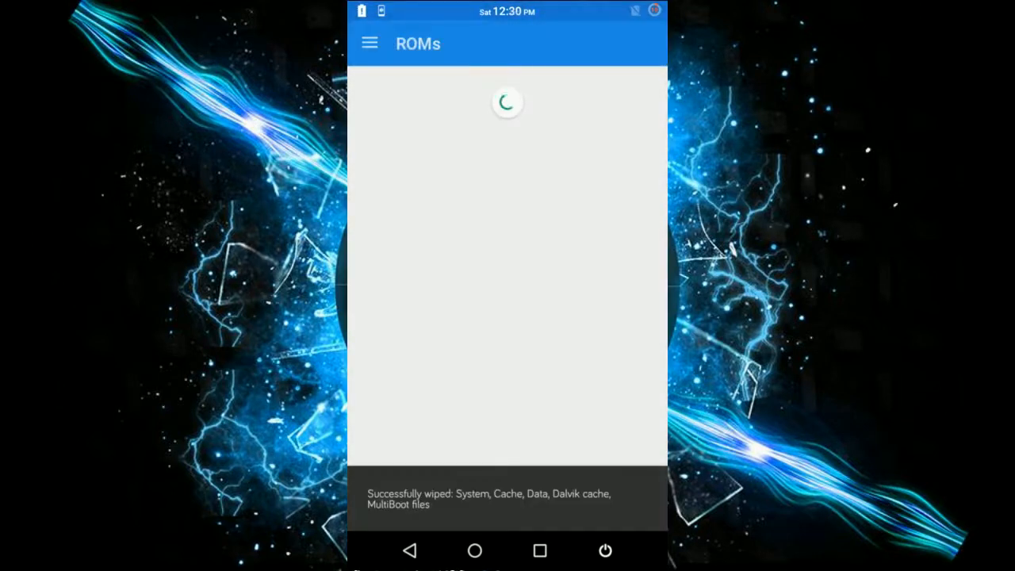